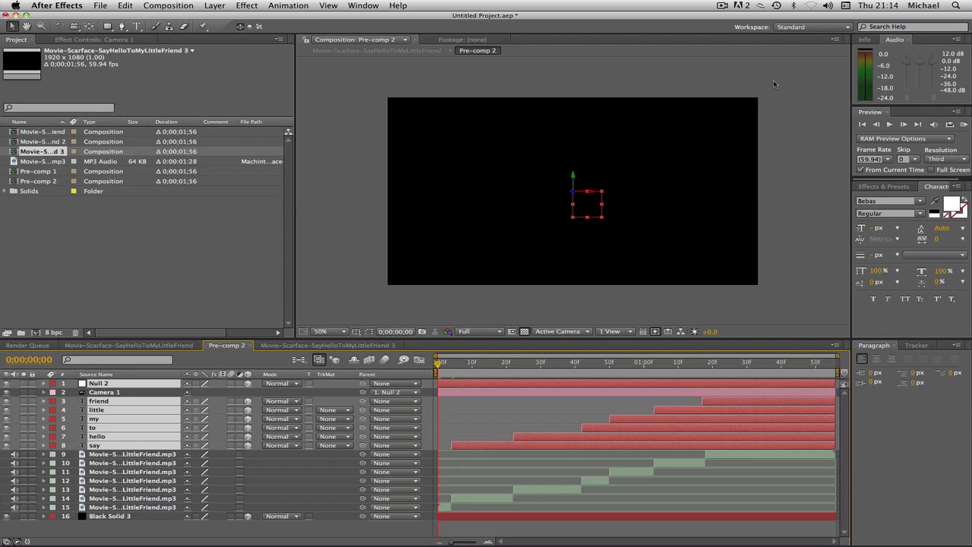
pyautogui.moveTo(290, 301)
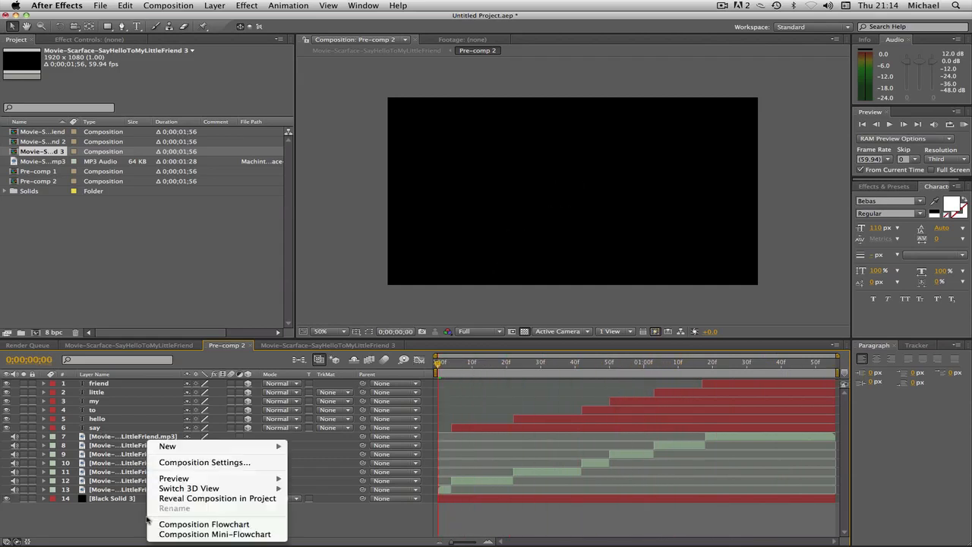
pyautogui.moveTo(167, 446)
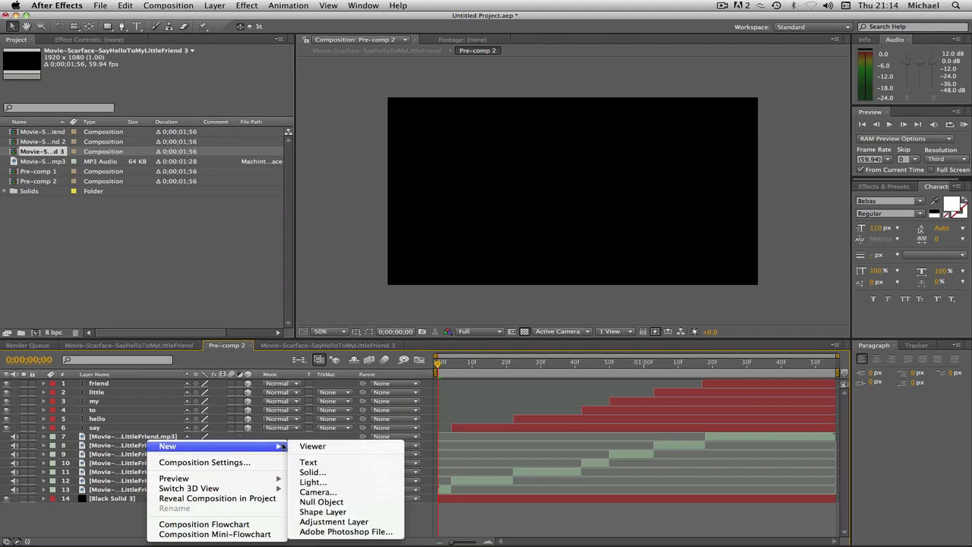
pyautogui.moveTo(317, 492)
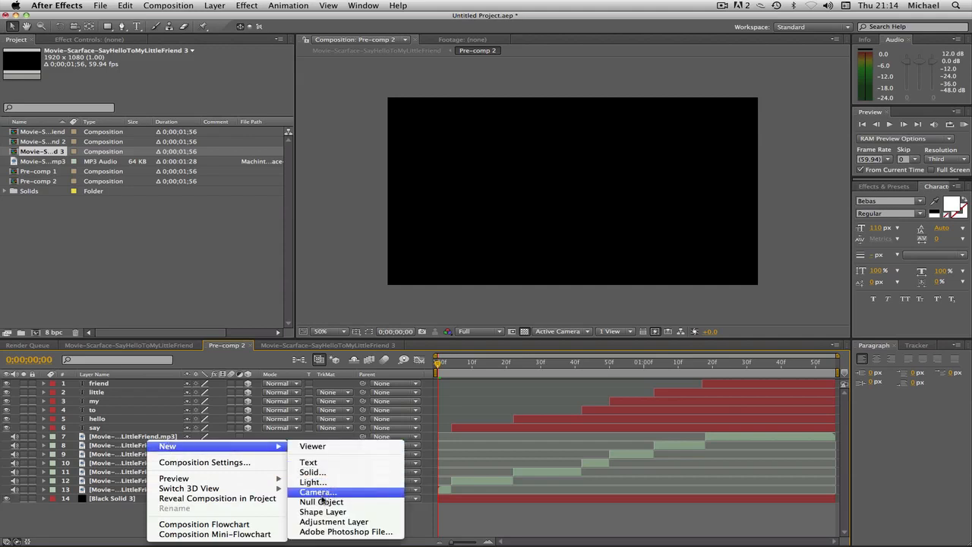
# Add a new null object layer and a new camera using the default 35mm preset.
pyautogui.click(322, 501)
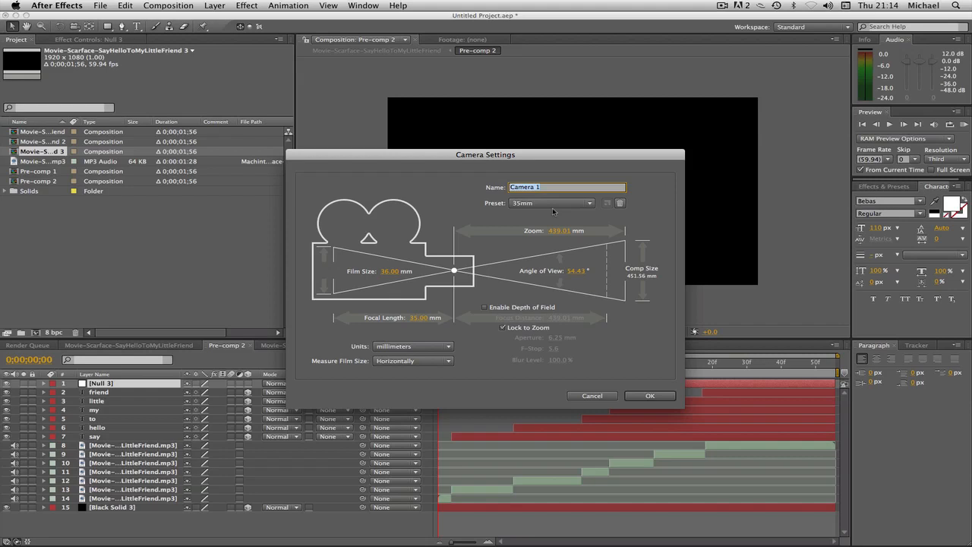
pyautogui.moveTo(650, 413)
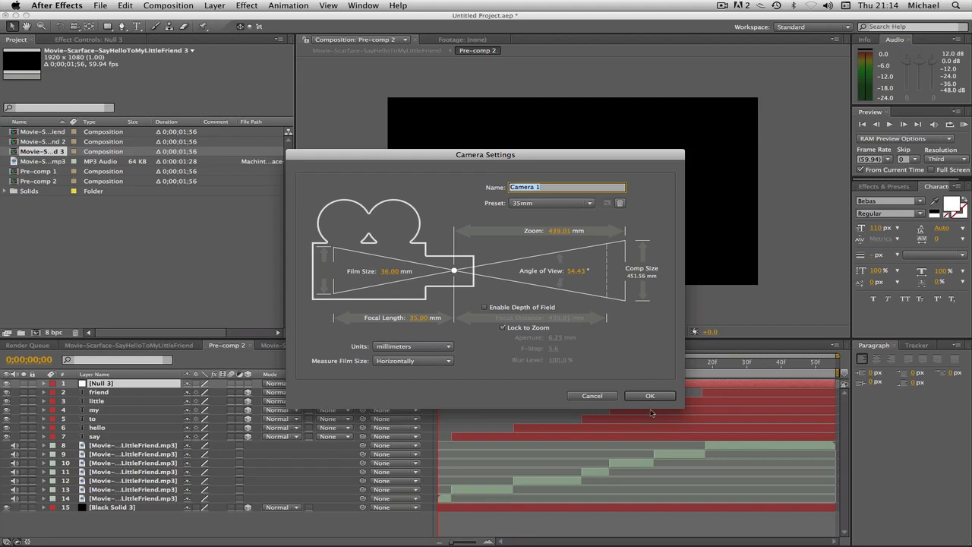
pyautogui.click(650, 395)
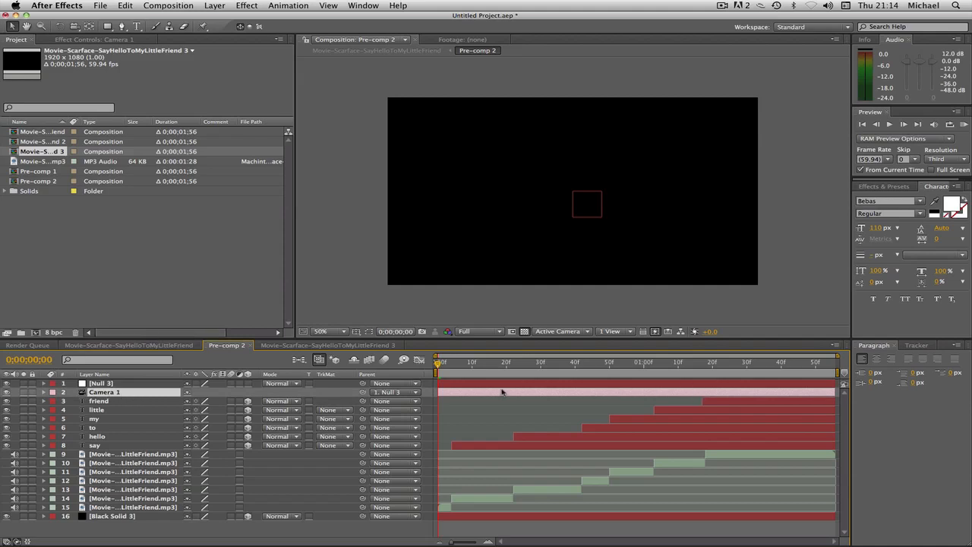
# Parent Camera 1 to the null, move to frame 4 where SAY appears, and select the null.
pyautogui.moveTo(436, 362); pyautogui.dragTo(449, 362)
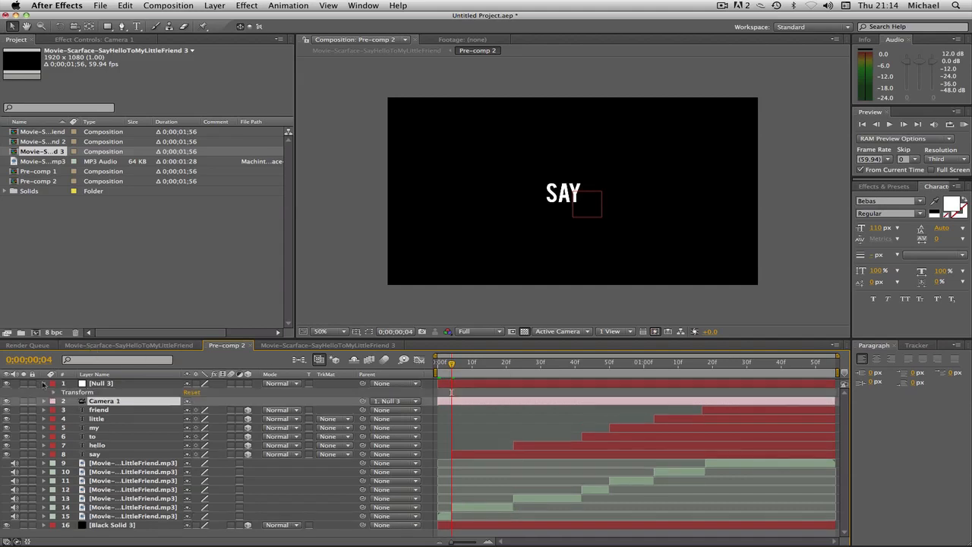
pyautogui.click(42, 391)
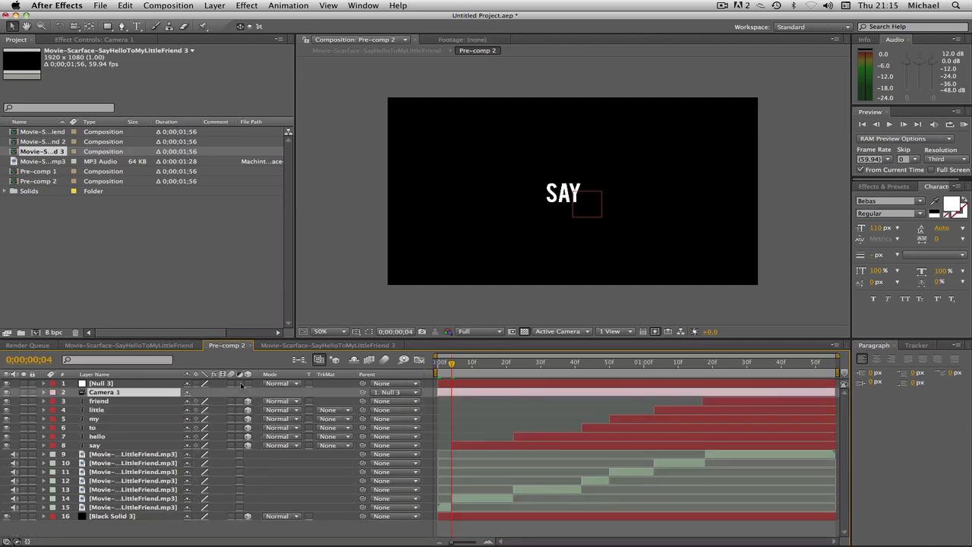
pyautogui.click(44, 383)
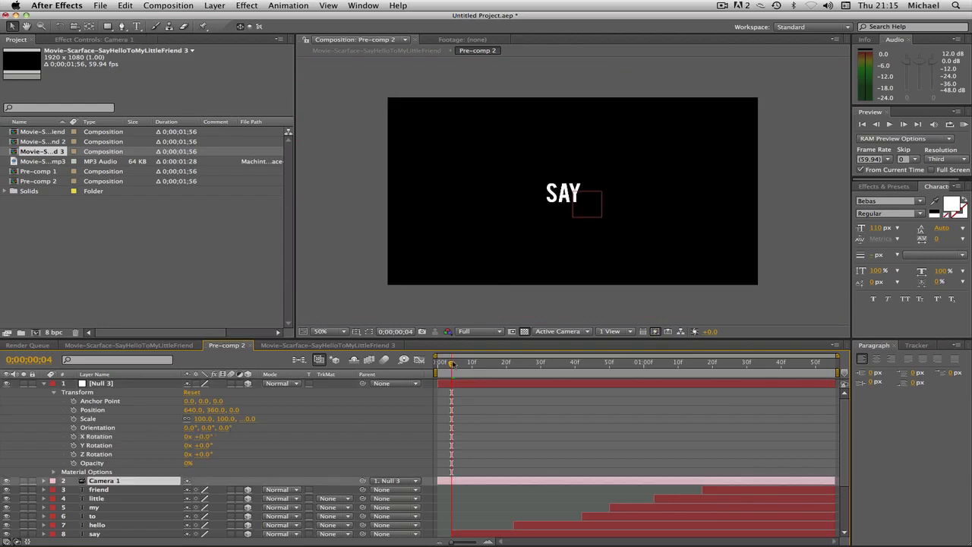
# Enable Title/Action Safe guides and keyframe the null's Position from SAY at frame 0 to HELLO at 20.
pyautogui.moveTo(453, 362); pyautogui.dragTo(448, 362)
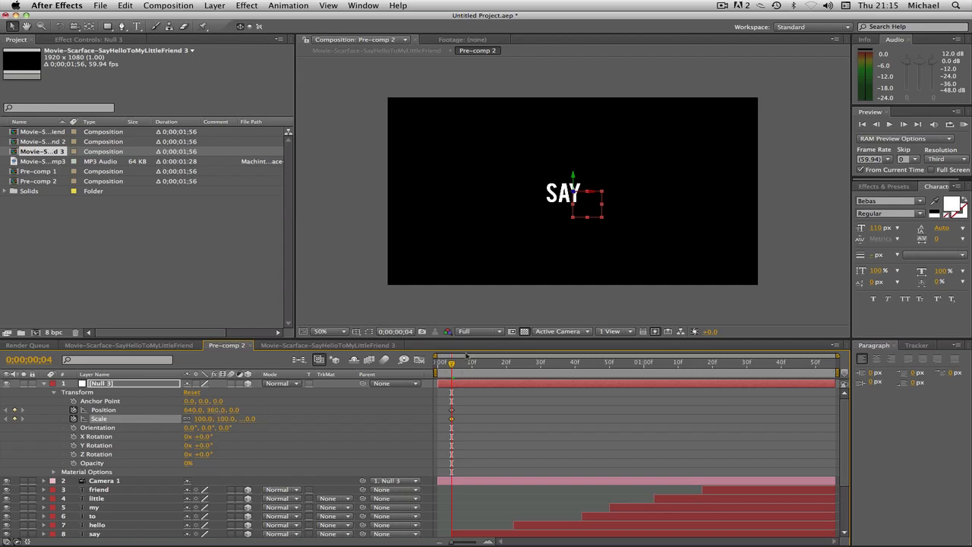
pyautogui.click(357, 331)
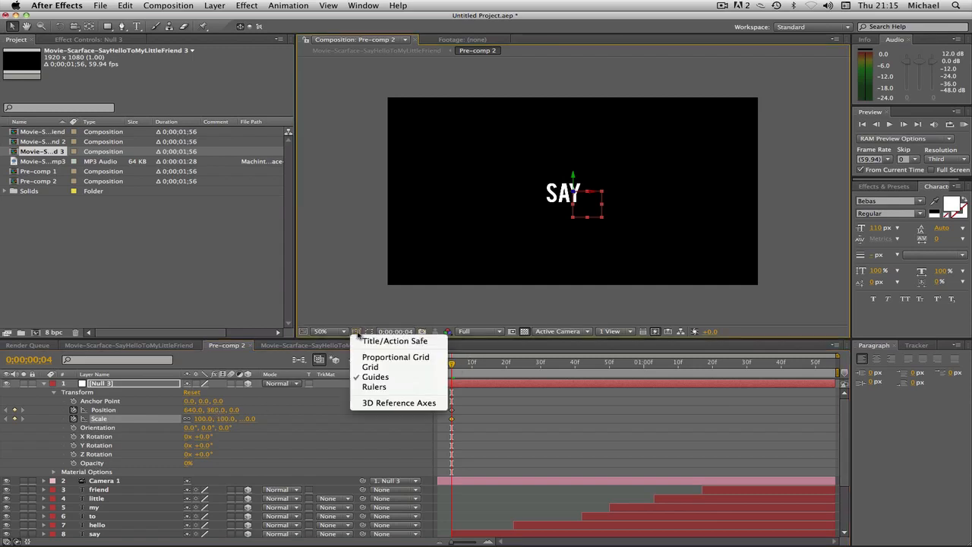
pyautogui.click(370, 366)
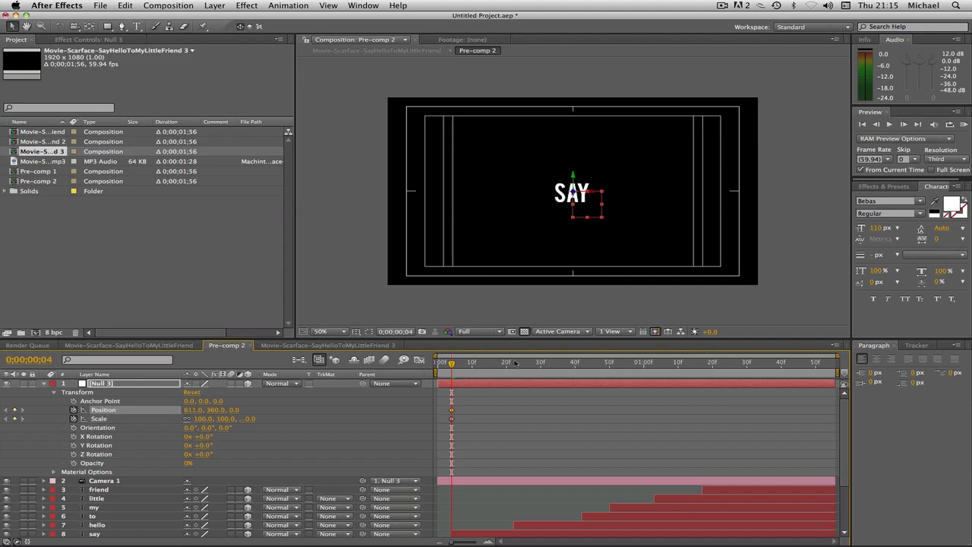
pyautogui.click(513, 362)
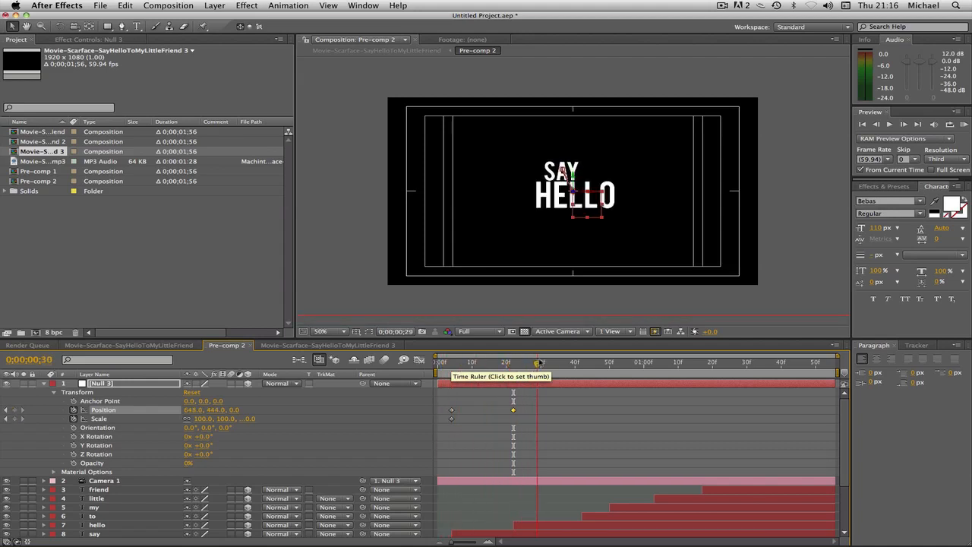
# Keyframe the null's Z Rotation at 90° around frame 42 so TO reads upright after HELLO.
pyautogui.click(580, 362)
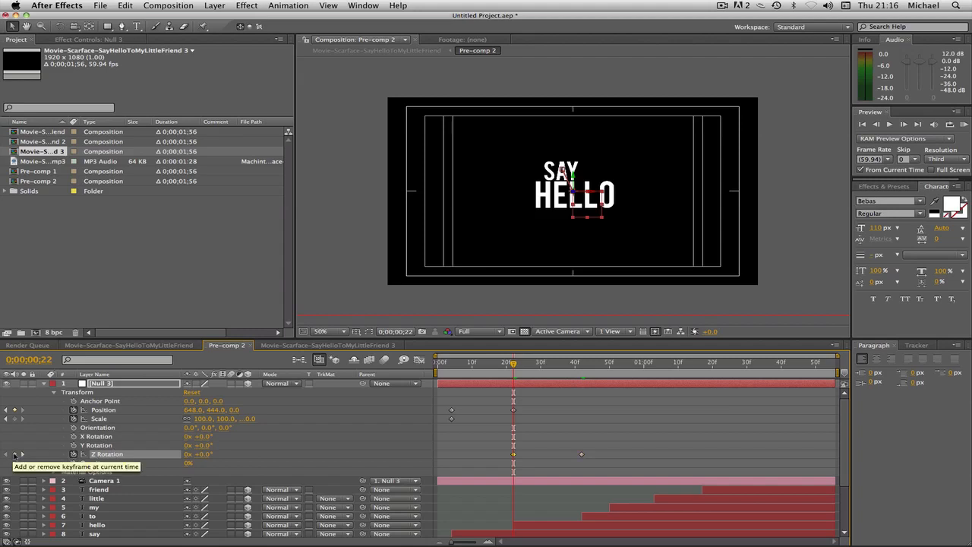
pyautogui.moveTo(513, 361); pyautogui.dragTo(580, 361)
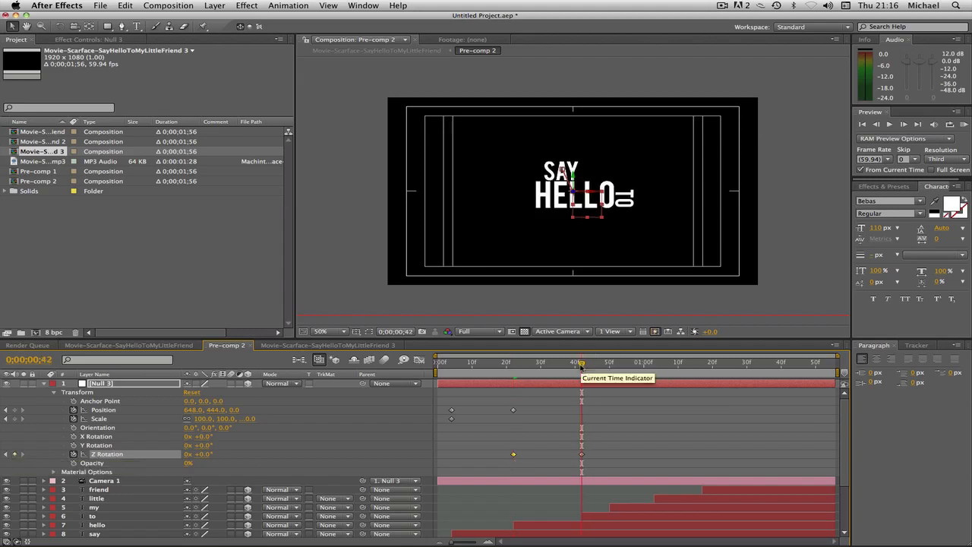
pyautogui.moveTo(174, 450)
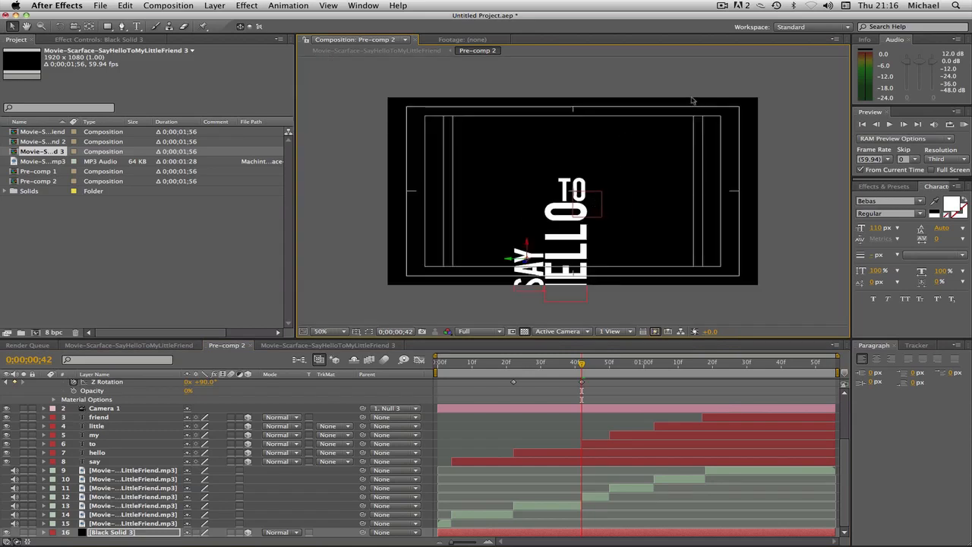
pyautogui.moveTo(711, 79)
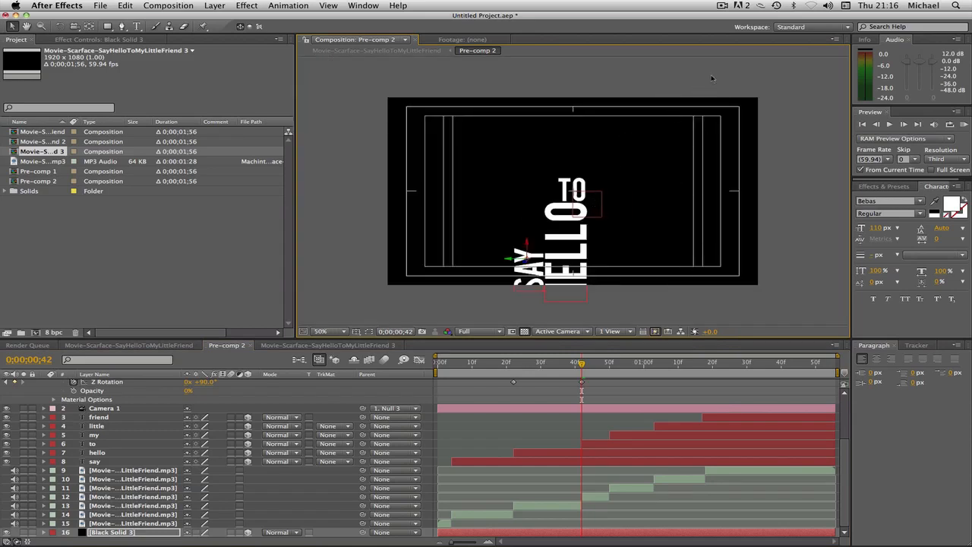
pyautogui.moveTo(667, 143)
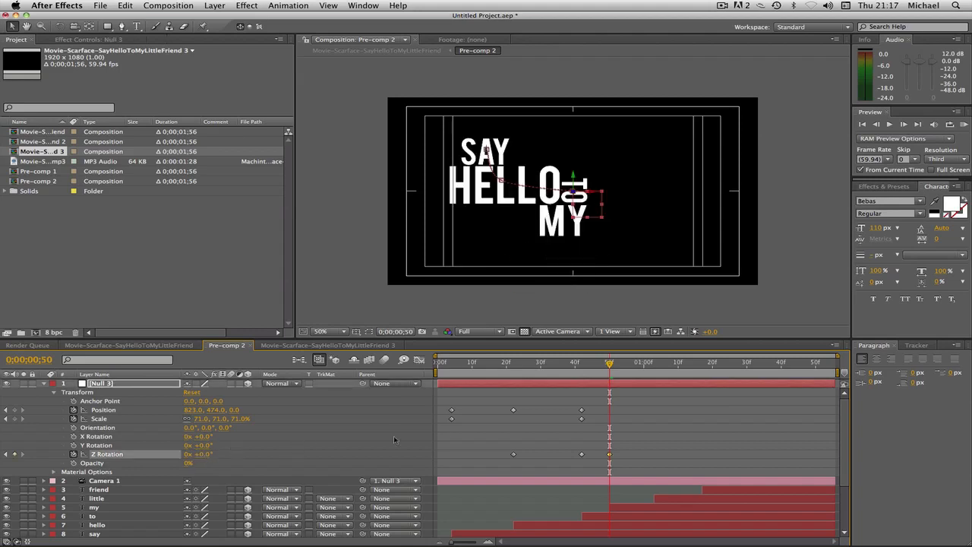
pyautogui.moveTo(609, 372)
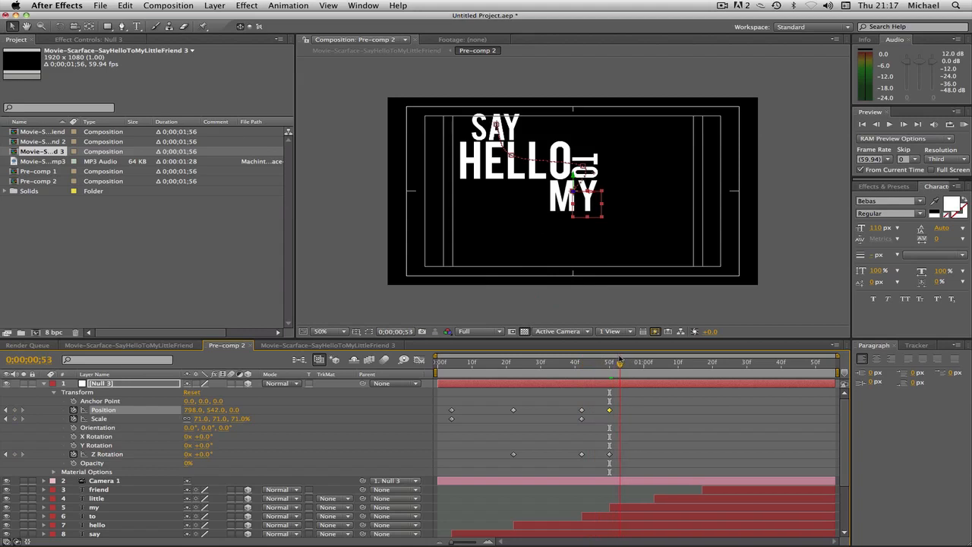
# Jump to 1:03 where LITTLE appears after re-framing HELLO TO MY with a position keyframe.
pyautogui.click(650, 362)
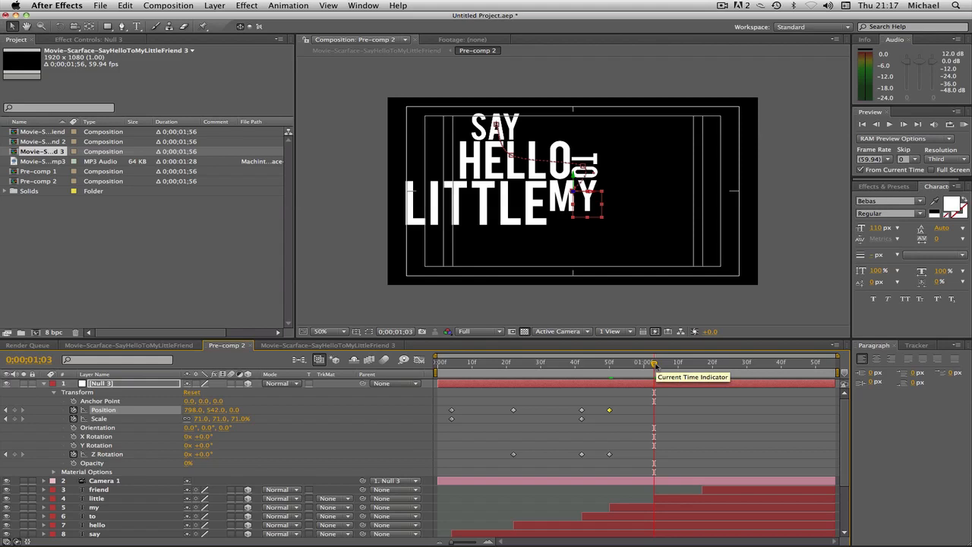
pyautogui.moveTo(445, 185)
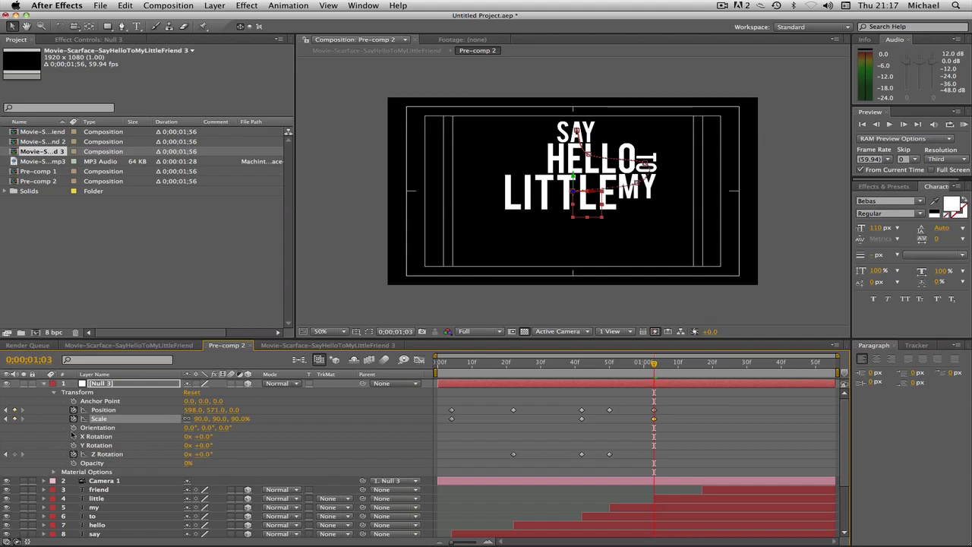
# Review the framing back at the HELLO TO MY moment and at another point after scaling to about 90%.
pyautogui.click(611, 361)
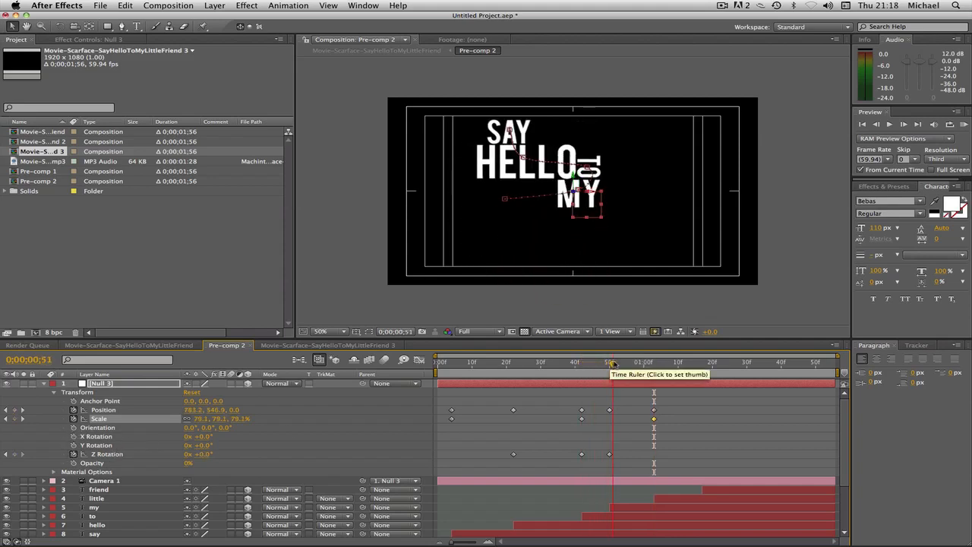
pyautogui.click(681, 361)
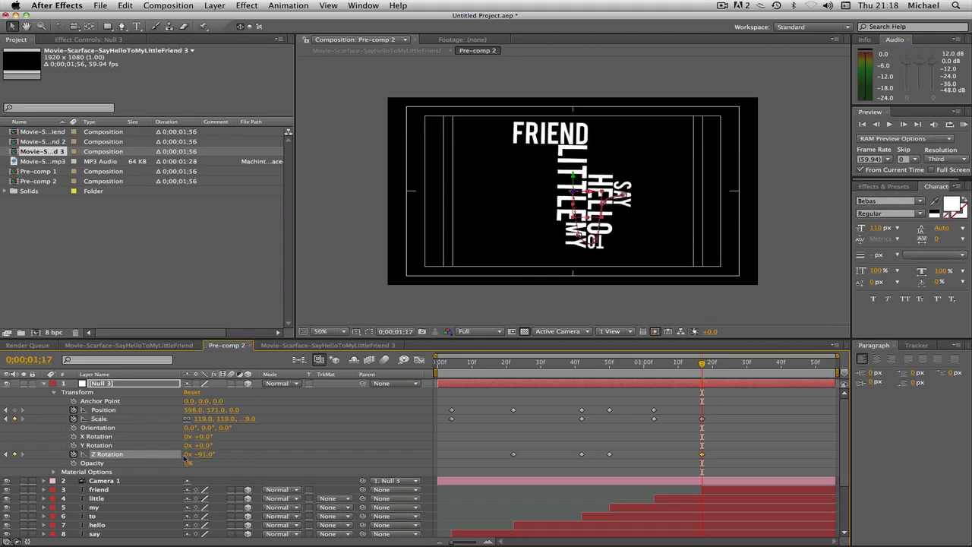
# Set the null's Z Rotation to -90 at the FRIEND moment, then step past it and back toward LITTLE.
pyautogui.doubleClick(200, 452)
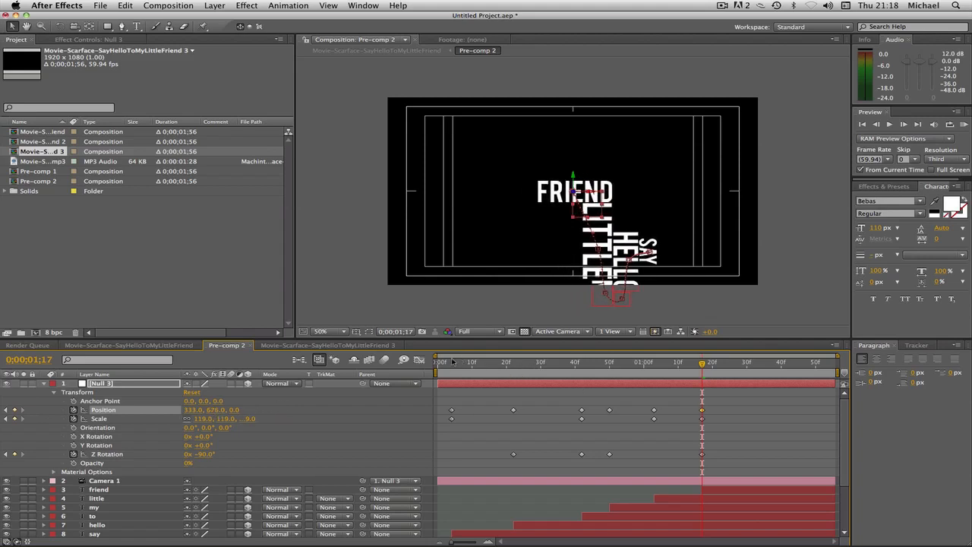
pyautogui.click(653, 361)
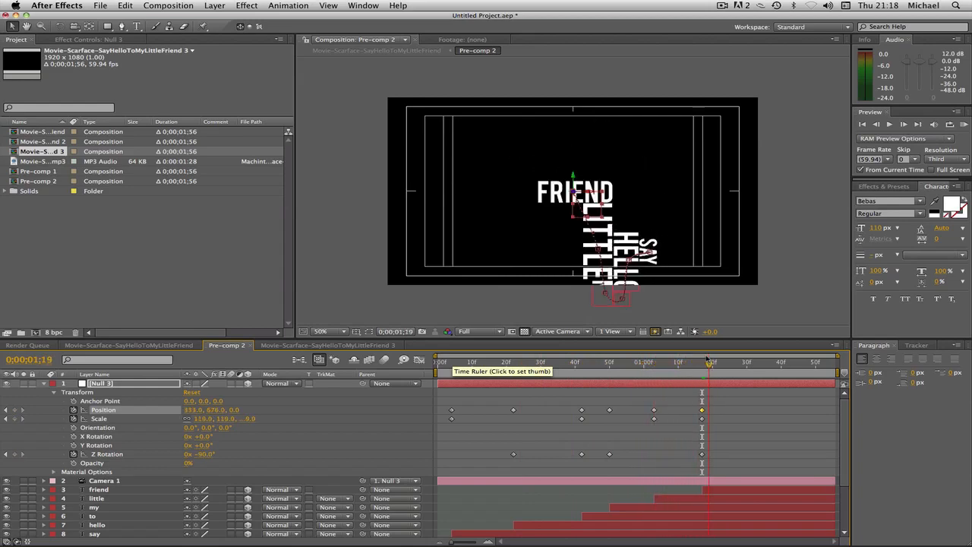
pyautogui.click(585, 362)
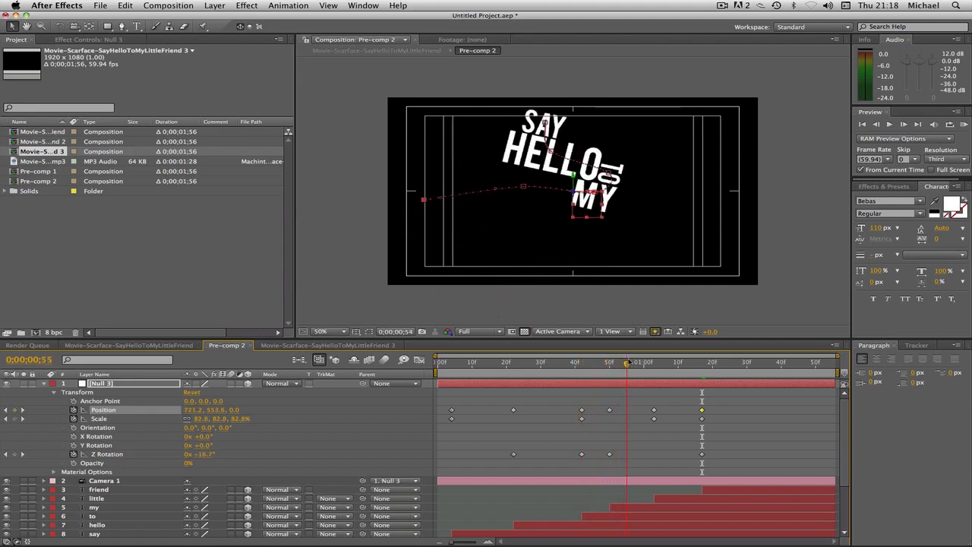
# At the LITTLE moment, give the null a diagonal Z Rotation so LITTLE sits tilted in frame.
pyautogui.click(696, 362)
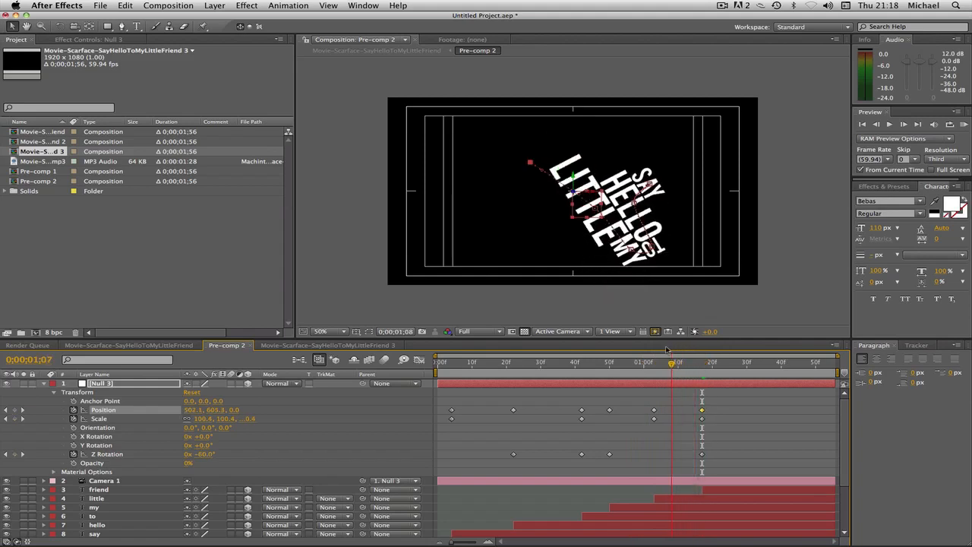
pyautogui.moveTo(671, 361); pyautogui.dragTo(656, 361)
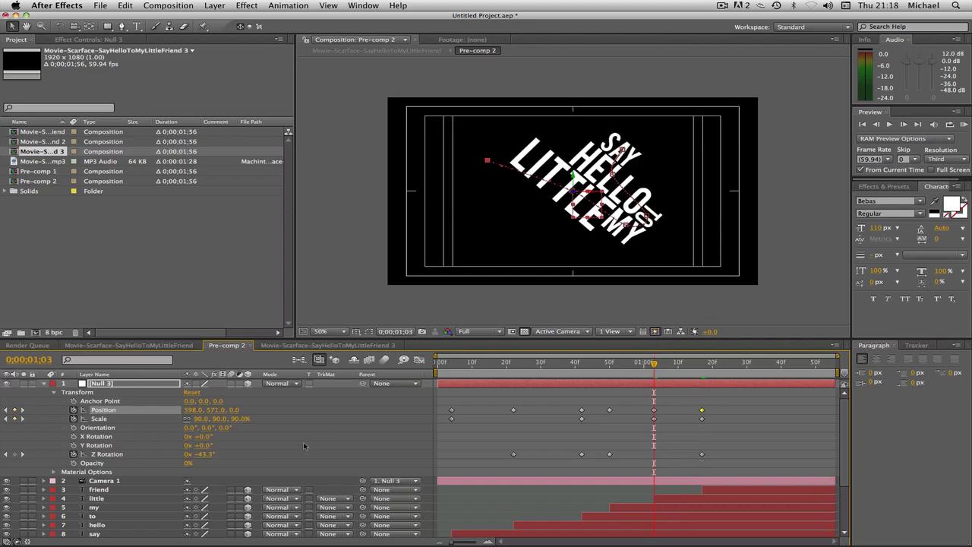
pyautogui.doubleClick(201, 452)
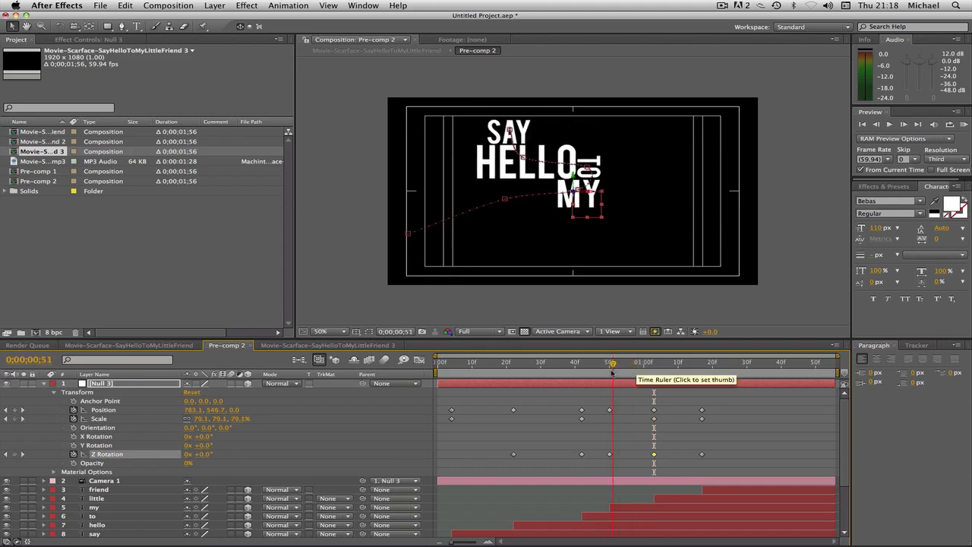
# Scrub the timeline to preview the camera move from SAY through HELLO, MY and FRIEND.
pyautogui.click(609, 362)
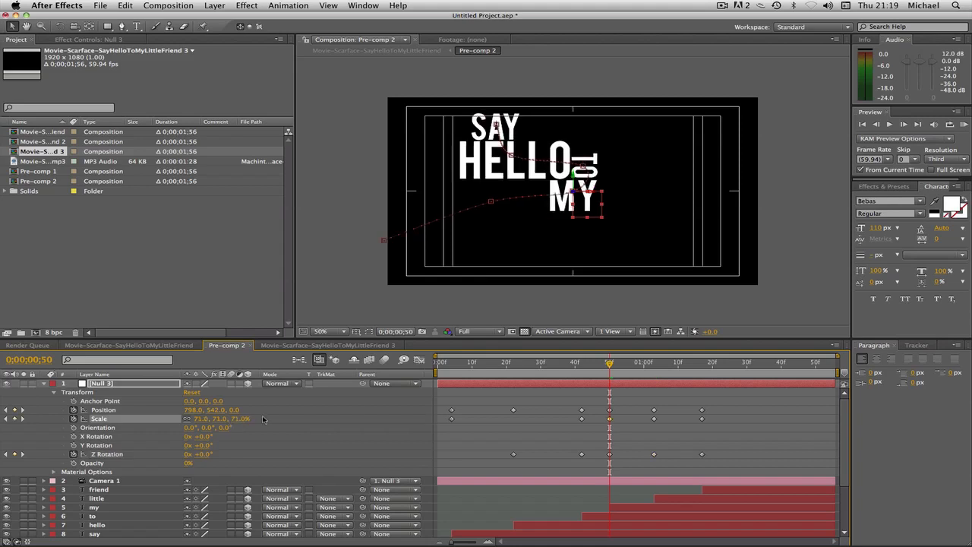
pyautogui.click(611, 361)
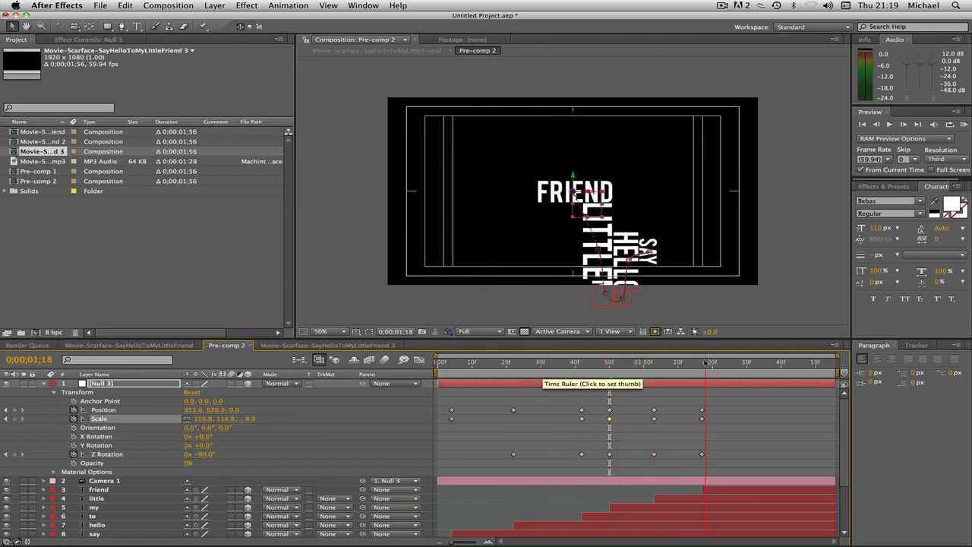
pyautogui.click(519, 361)
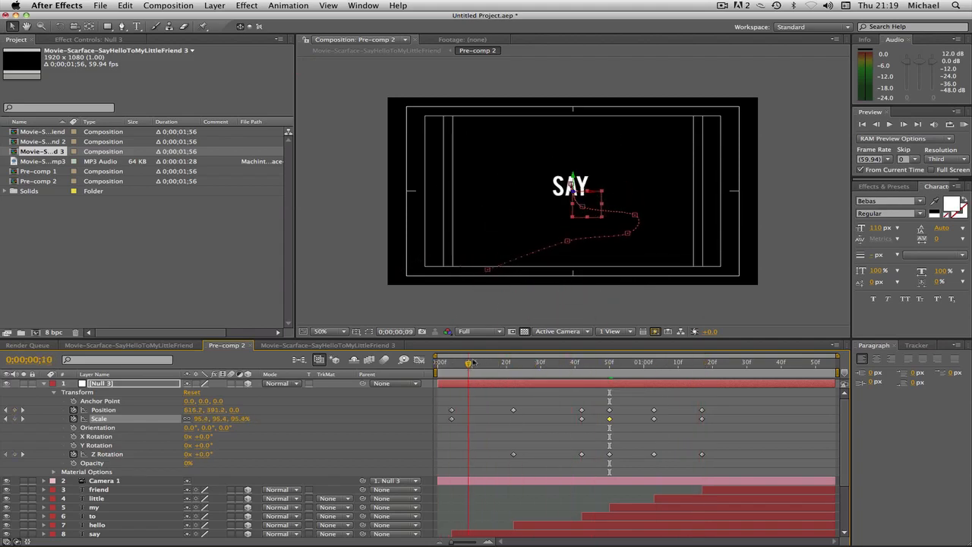
pyautogui.click(580, 362)
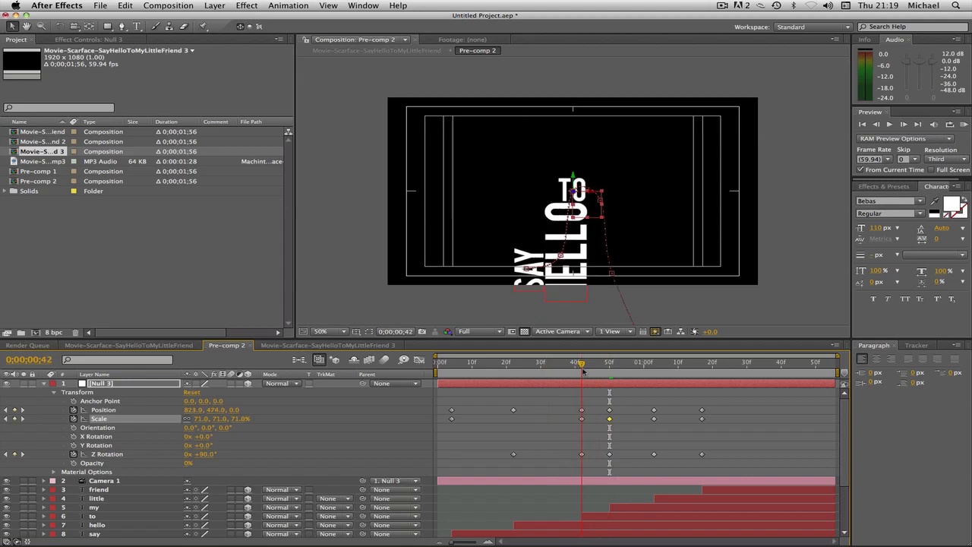
pyautogui.moveTo(580, 363); pyautogui.dragTo(610, 363)
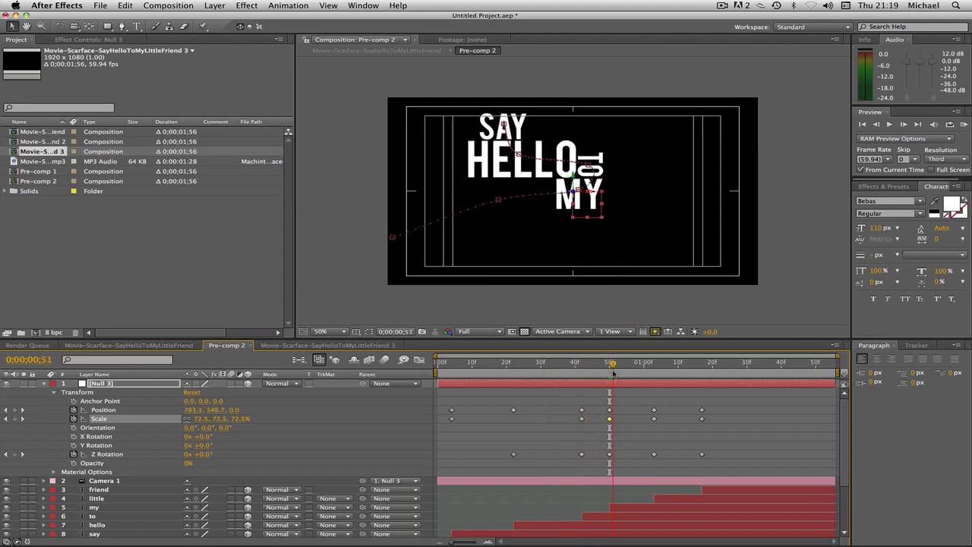